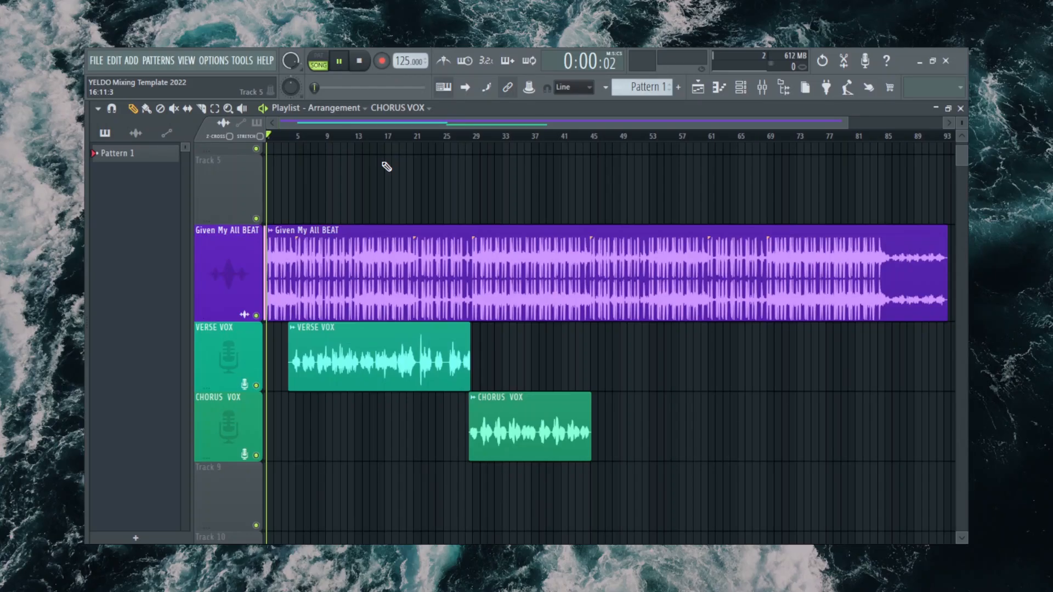
# - Show the mixer with the VERSE VOX insert's effects chain
pyautogui.click(341, 61)
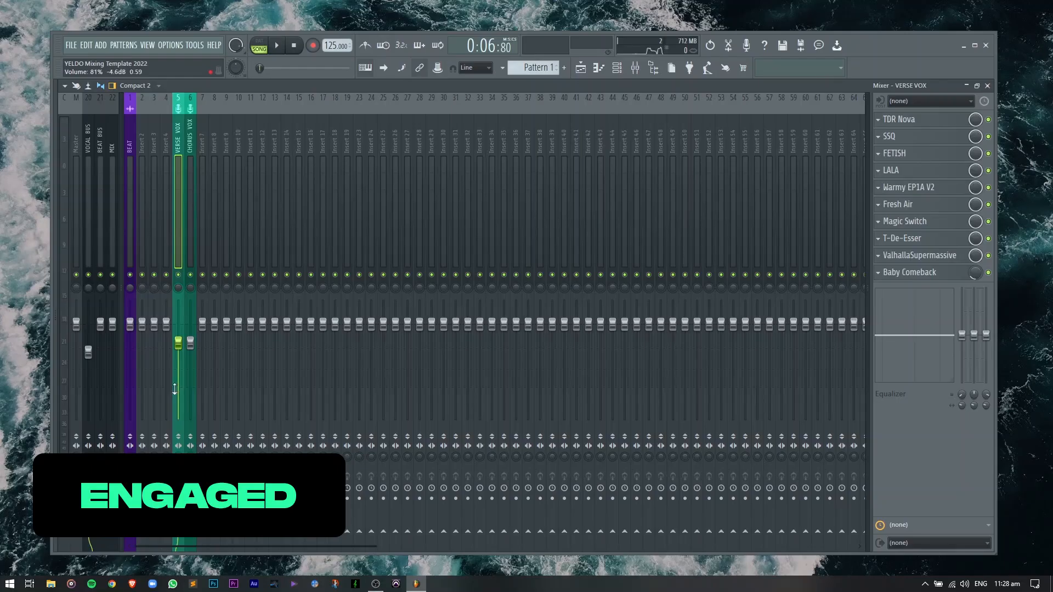
pyautogui.click(276, 45)
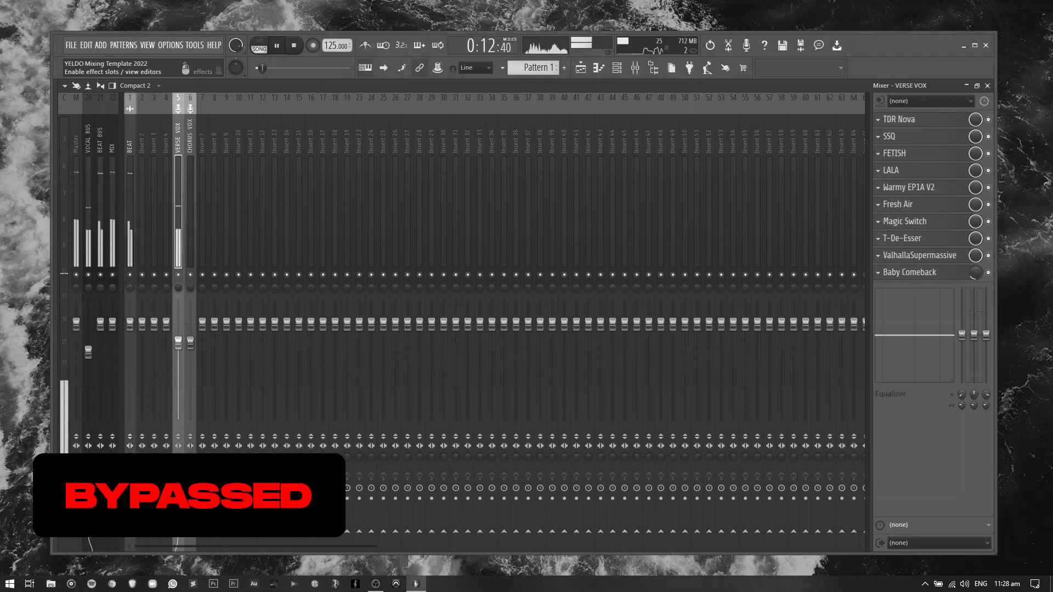
pyautogui.click(276, 44)
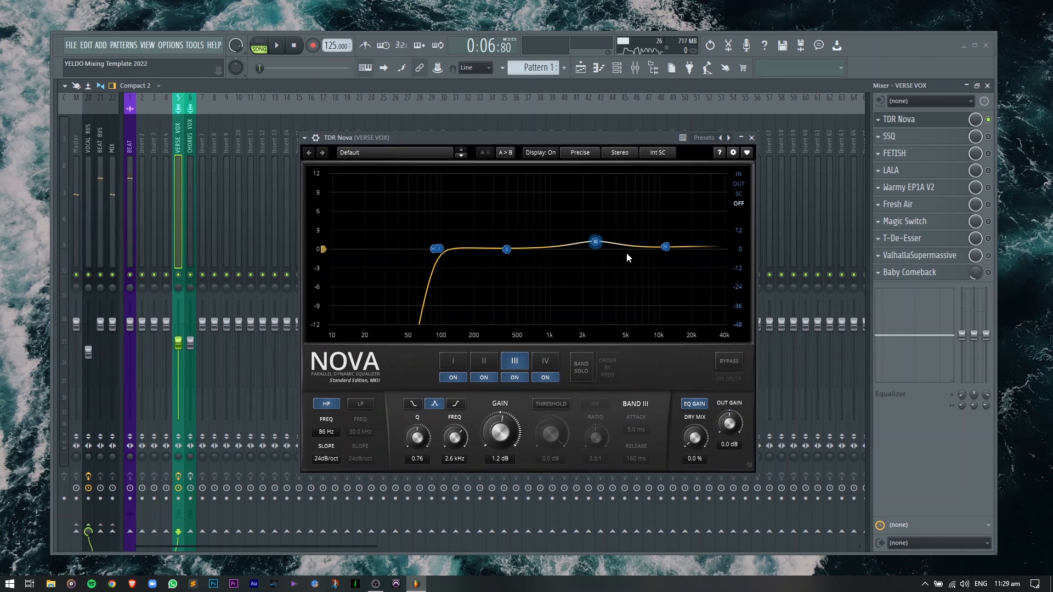
pyautogui.moveTo(614, 171)
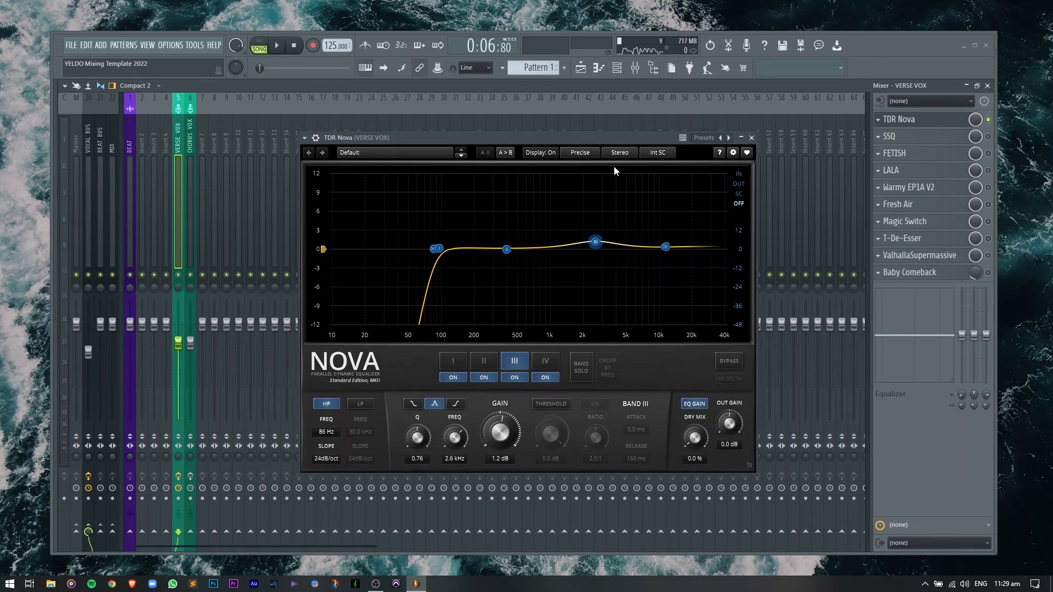
# - Play the verse vocal through TDR Nova, then stop playback
pyautogui.click(276, 45)
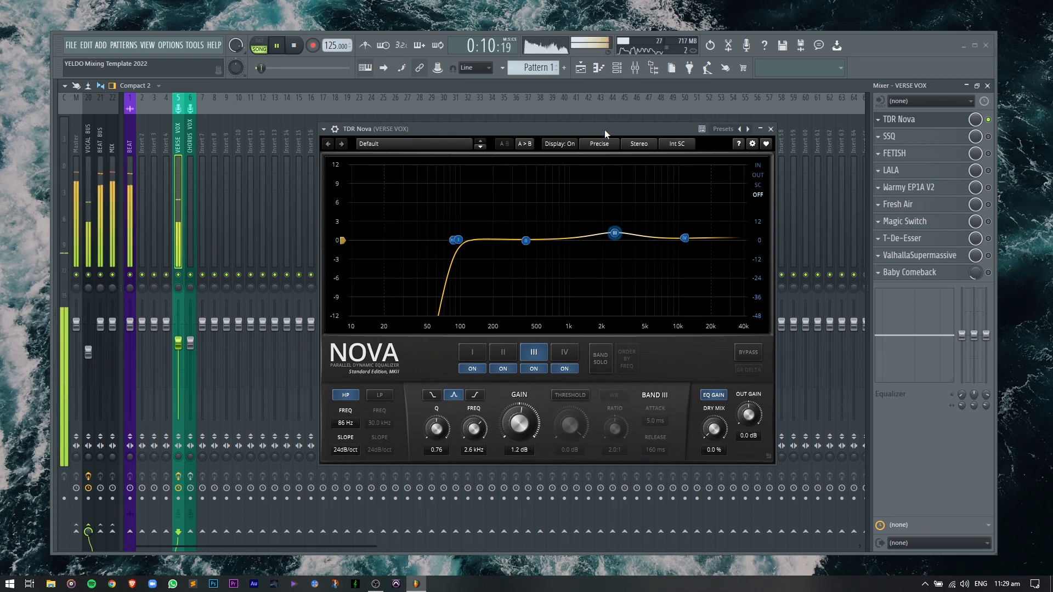
pyautogui.click(770, 128)
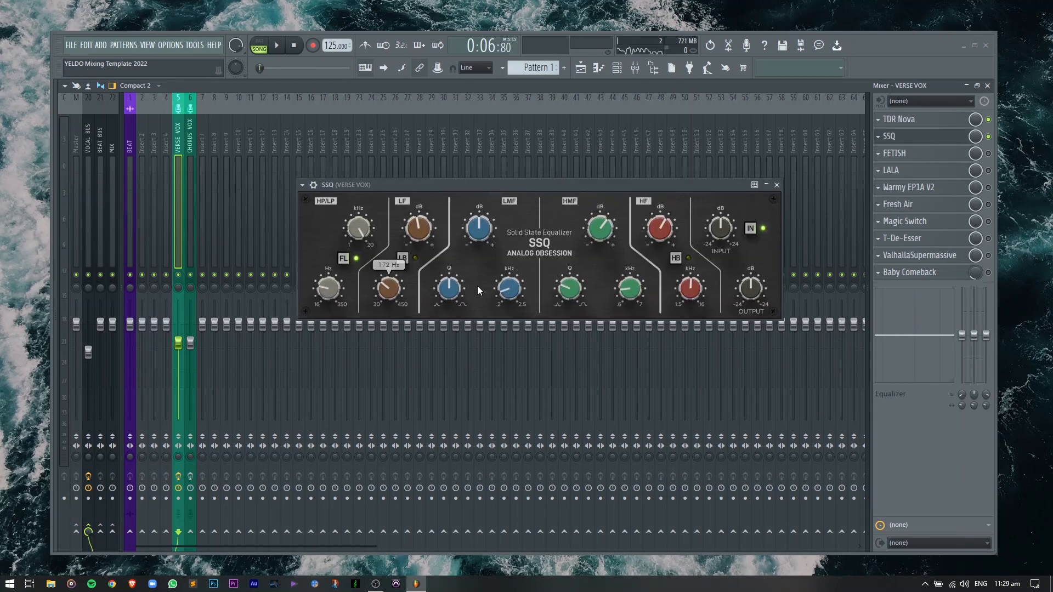
# - Close the SSQ equalizer and bring up the FETISH compressor
pyautogui.click(775, 185)
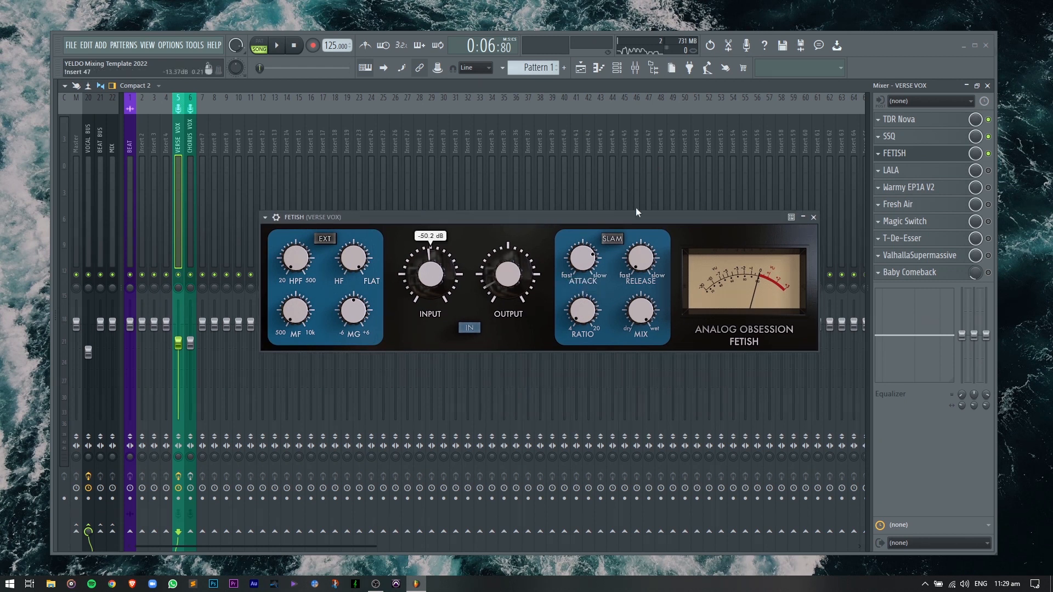
# - Play the verse vocal through FETISH, then close the compressor window
pyautogui.click(276, 45)
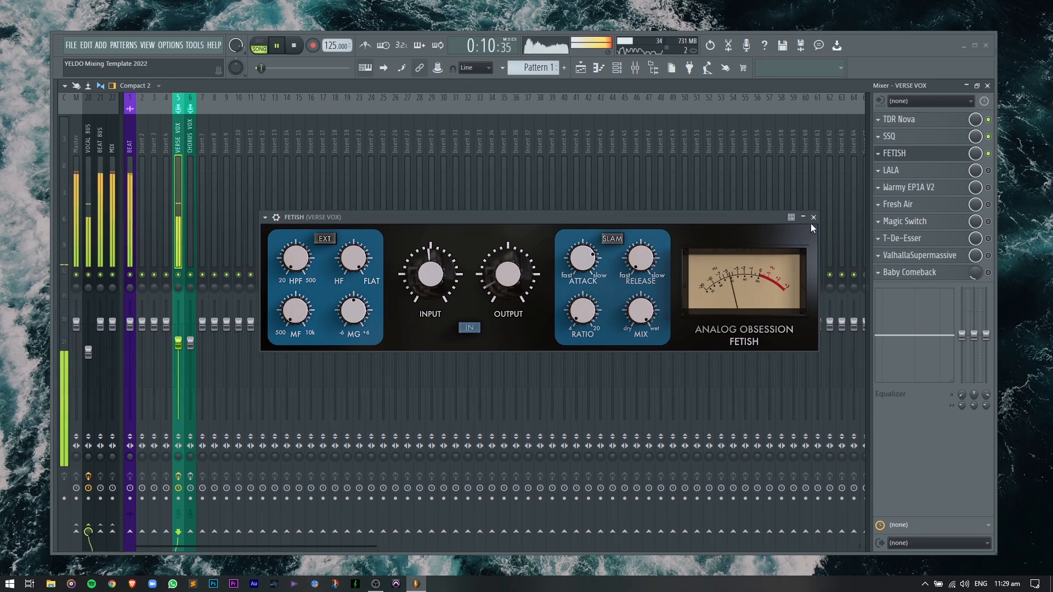
pyautogui.moveTo(813, 217)
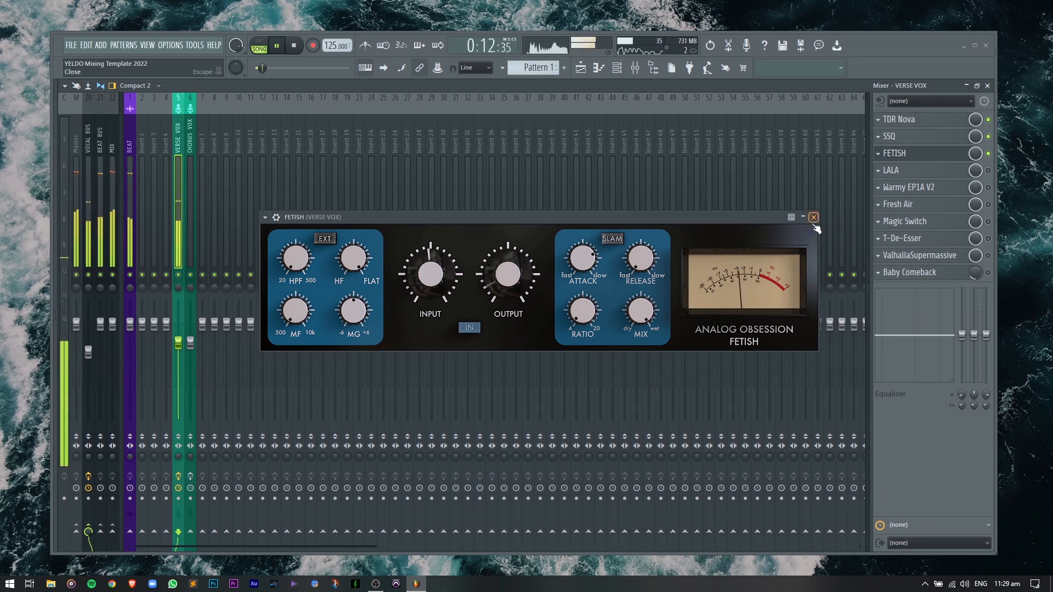
pyautogui.click(812, 217)
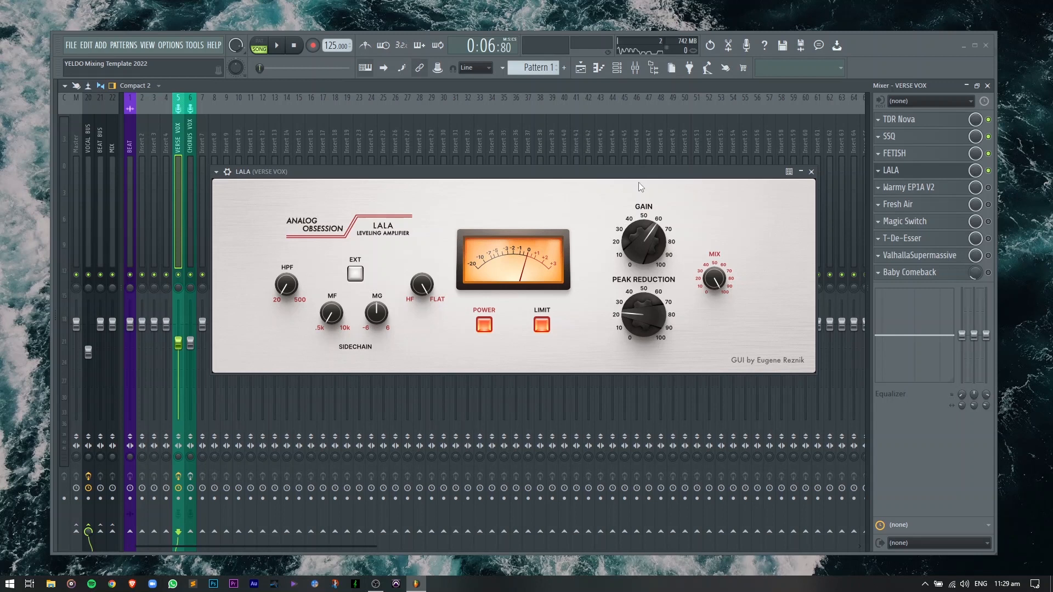
pyautogui.moveTo(673, 227)
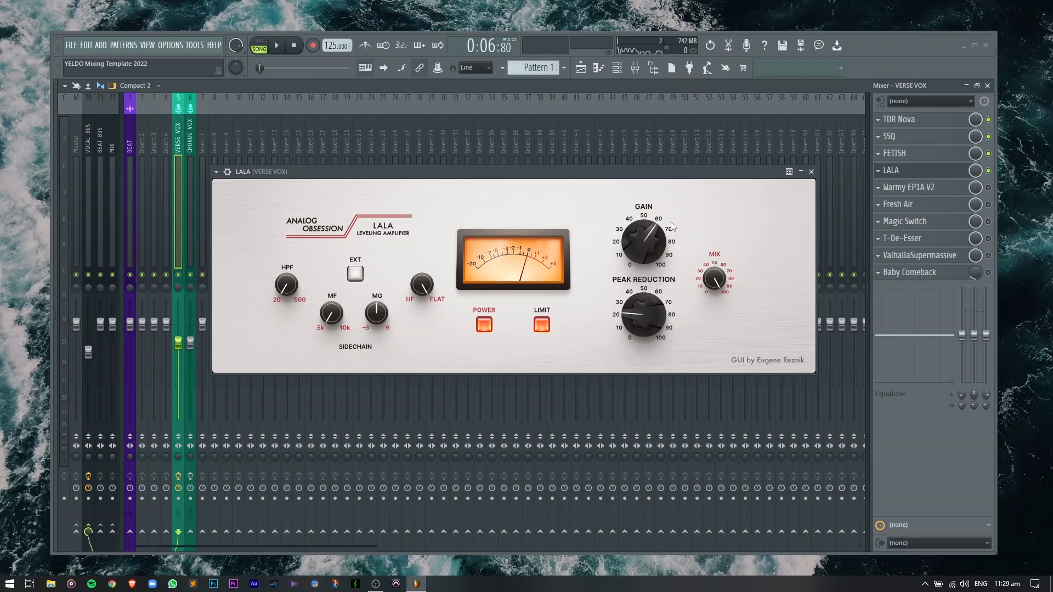
# - Play the verse vocal through the LALA leveler, then stop playback
pyautogui.click(277, 45)
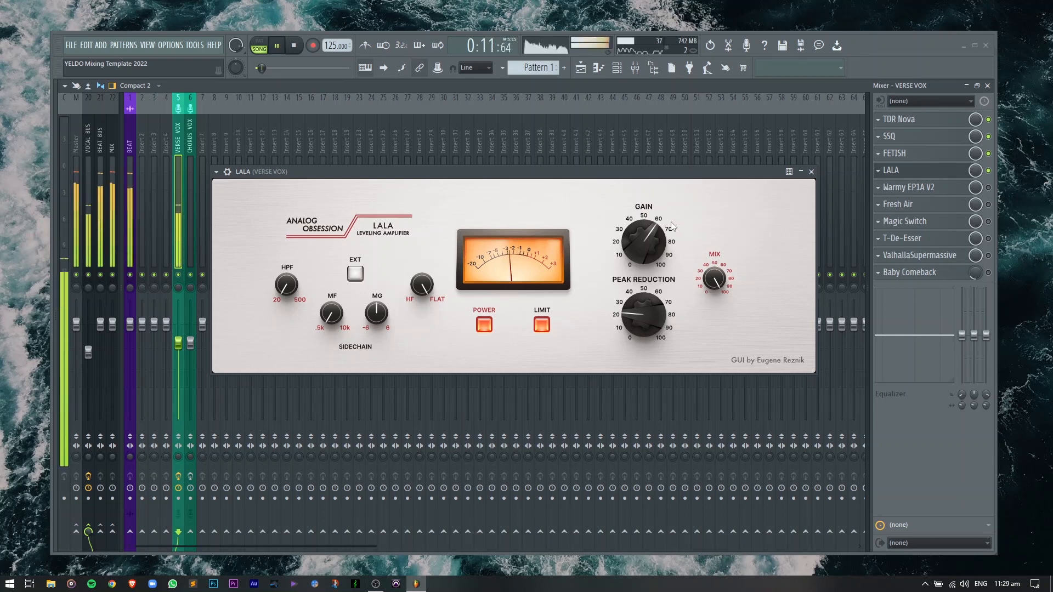
pyautogui.click(294, 46)
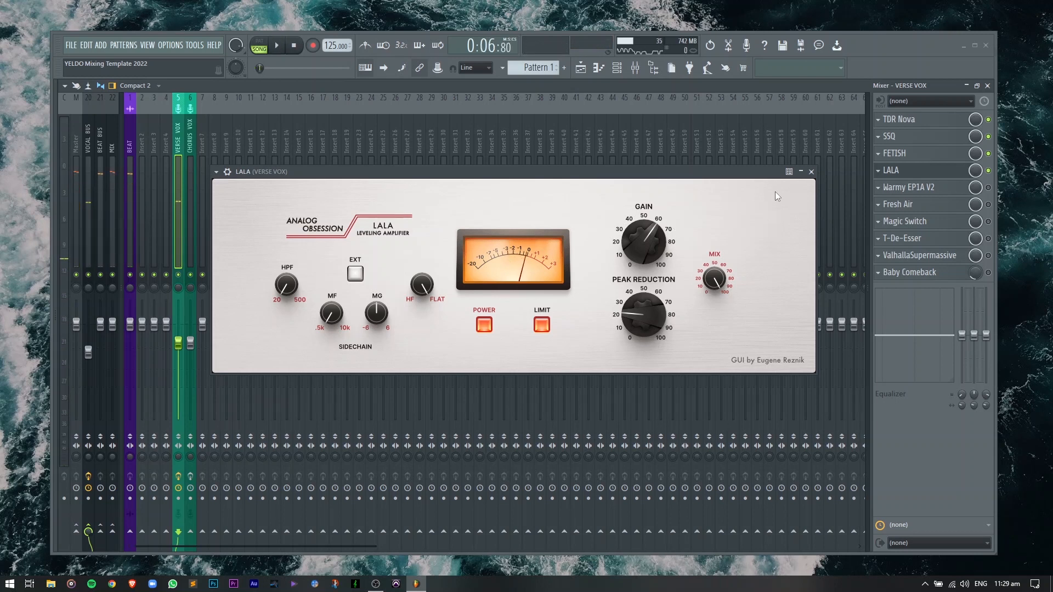
pyautogui.moveTo(811, 171)
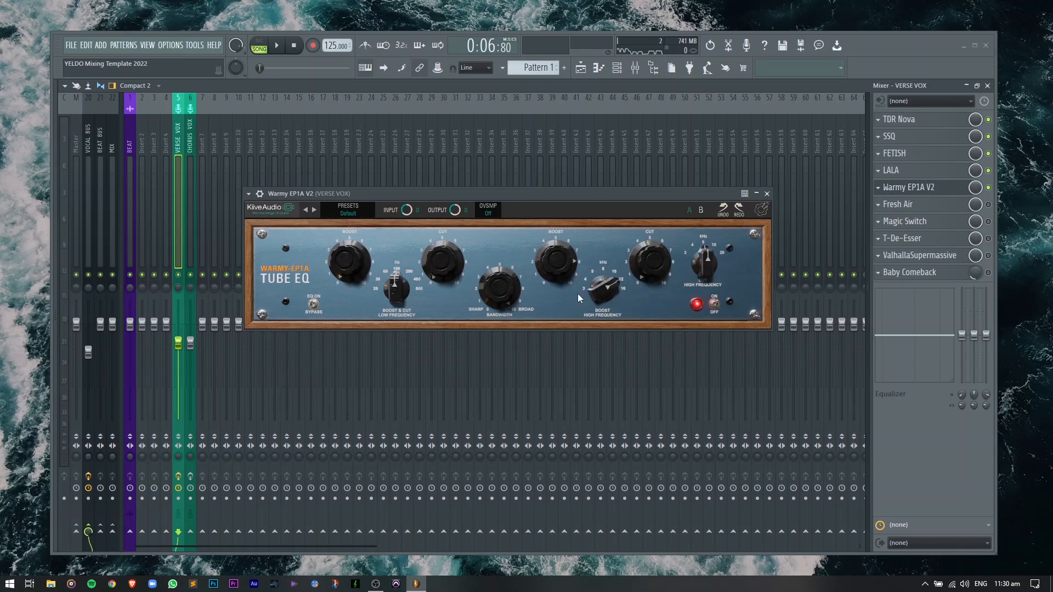
# - Start playback to hear the Warmy EP1A V2 tube EQ
pyautogui.click(276, 45)
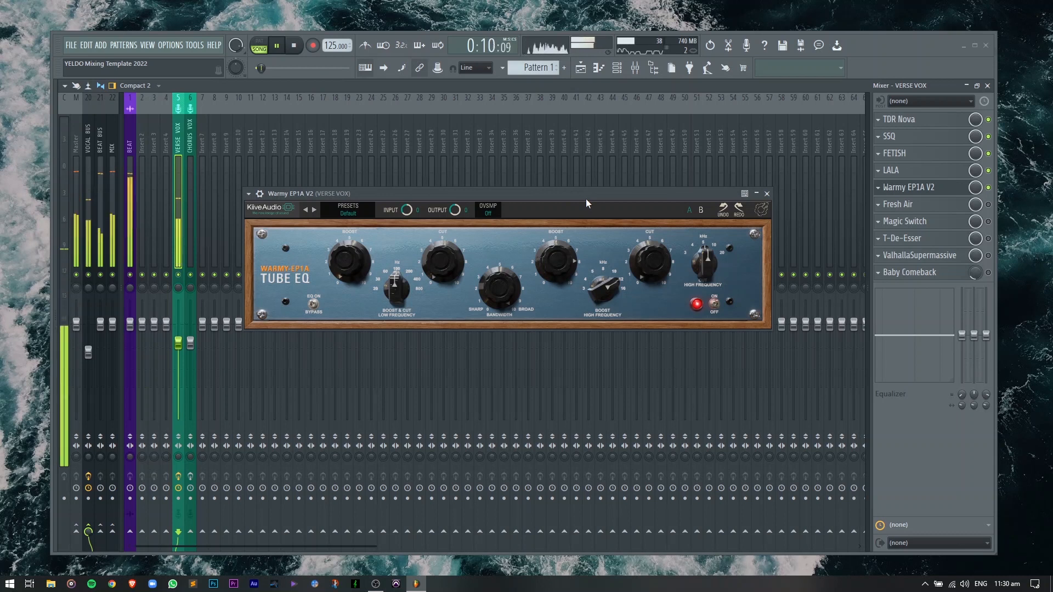
pyautogui.moveTo(767, 194)
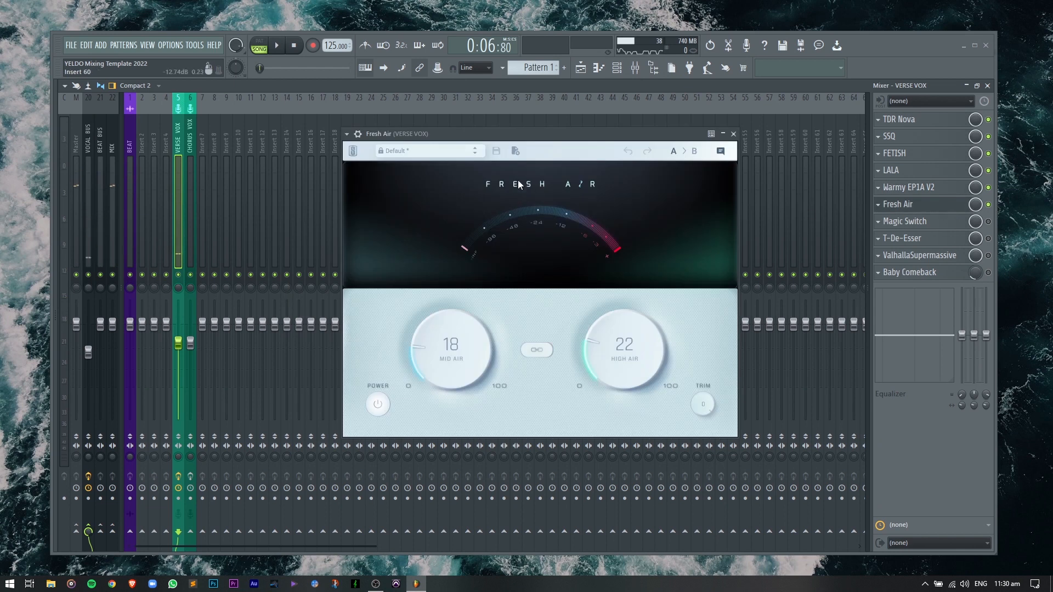
pyautogui.moveTo(518, 159)
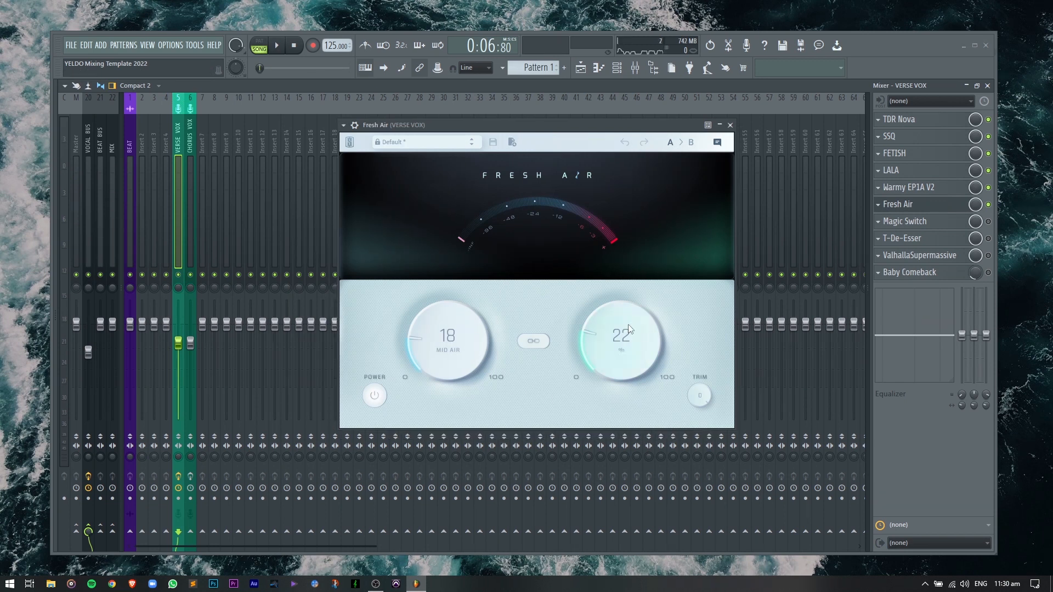
# - Play the verse vocal through Fresh Air, then close its window
pyautogui.click(276, 45)
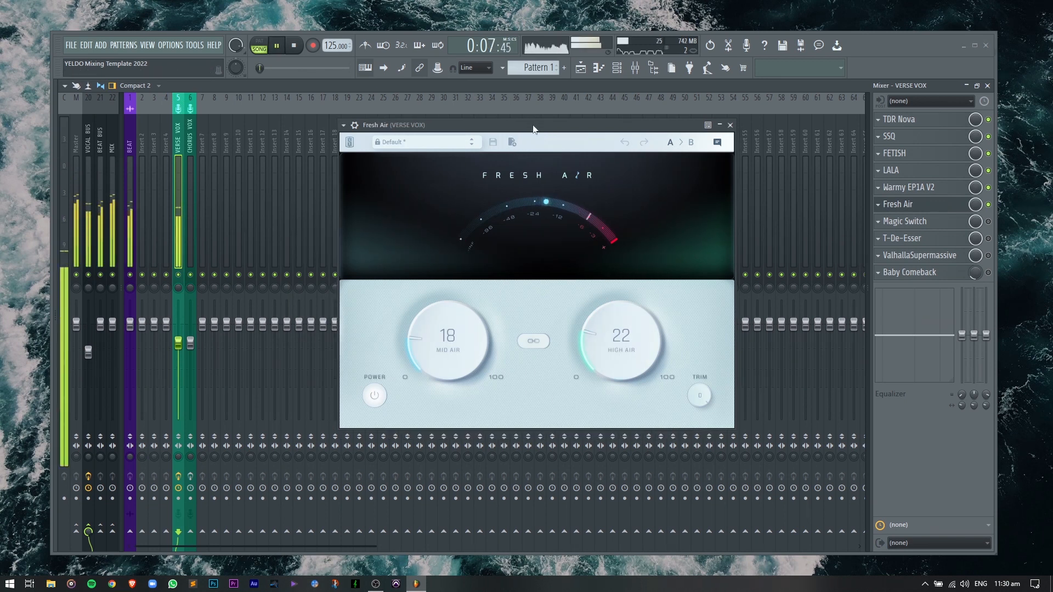
pyautogui.moveTo(729, 126)
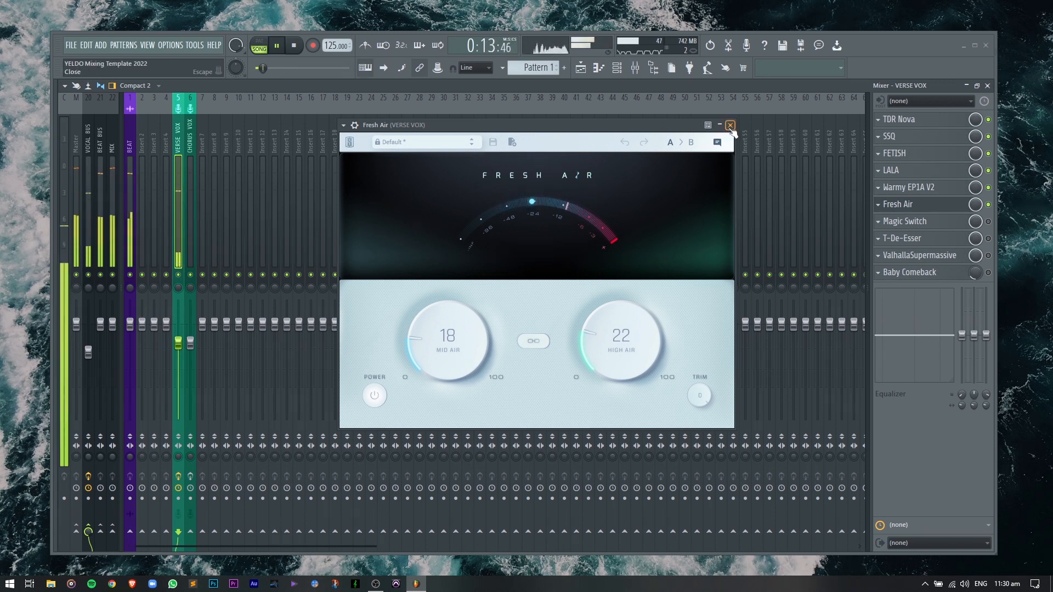
pyautogui.click(730, 125)
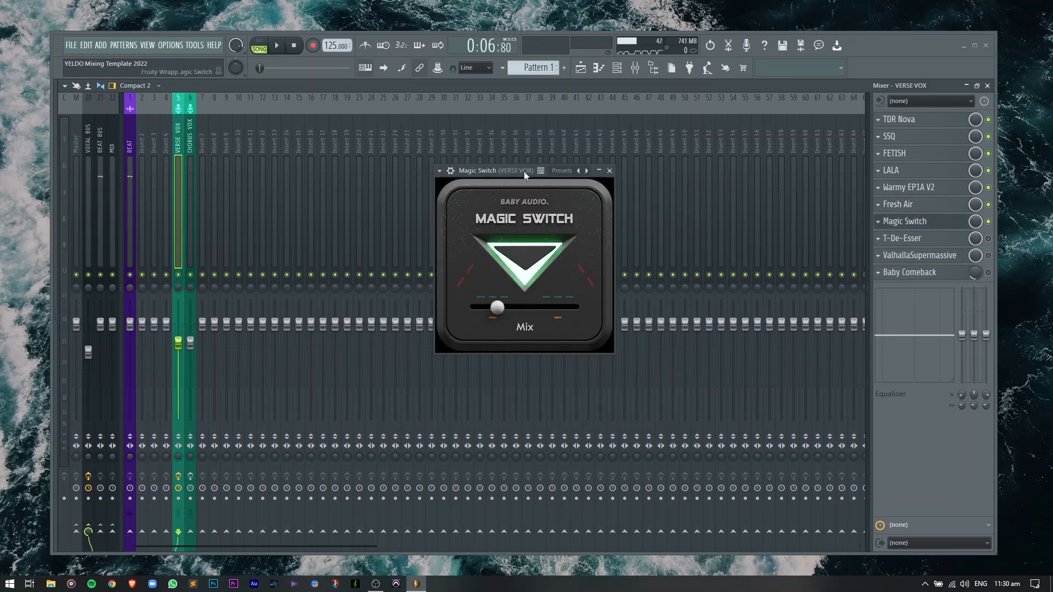
# - Move the Magic Switch window, play the vocal through it, then close it
pyautogui.moveTo(496, 170); pyautogui.dragTo(518, 192)
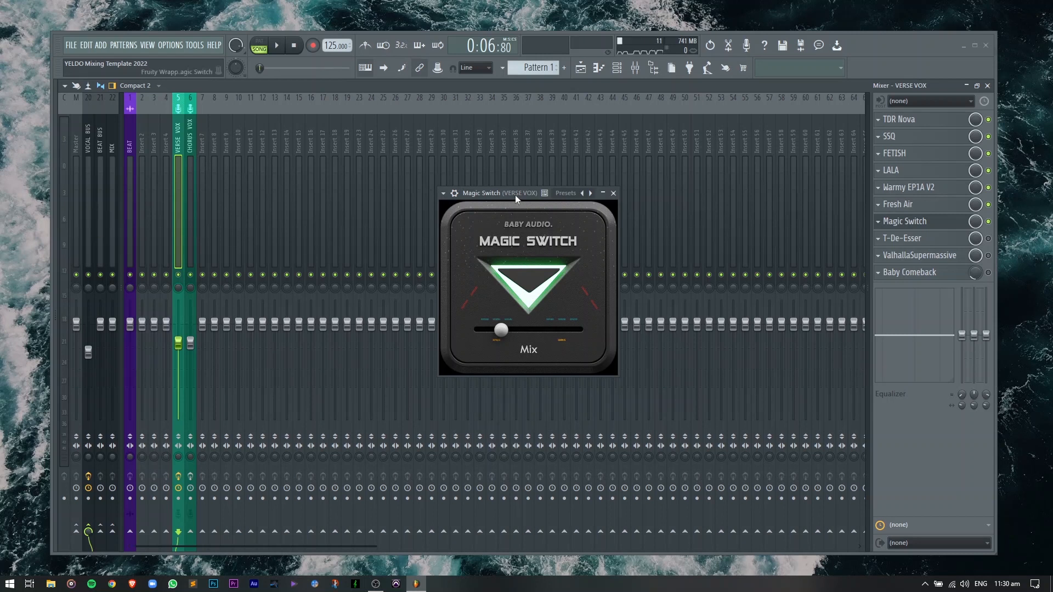
pyautogui.click(276, 45)
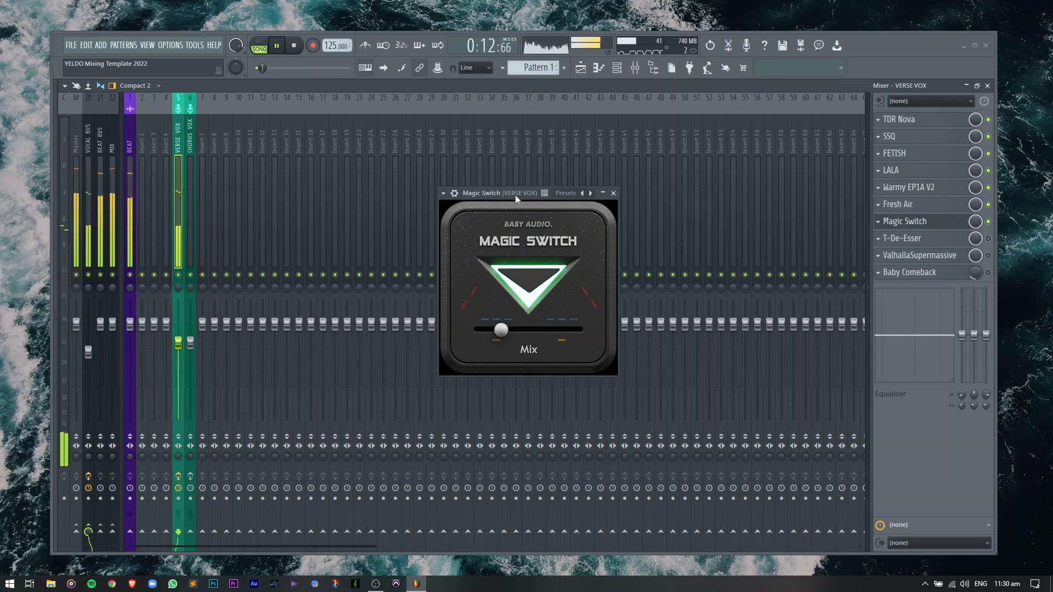
pyautogui.click(613, 194)
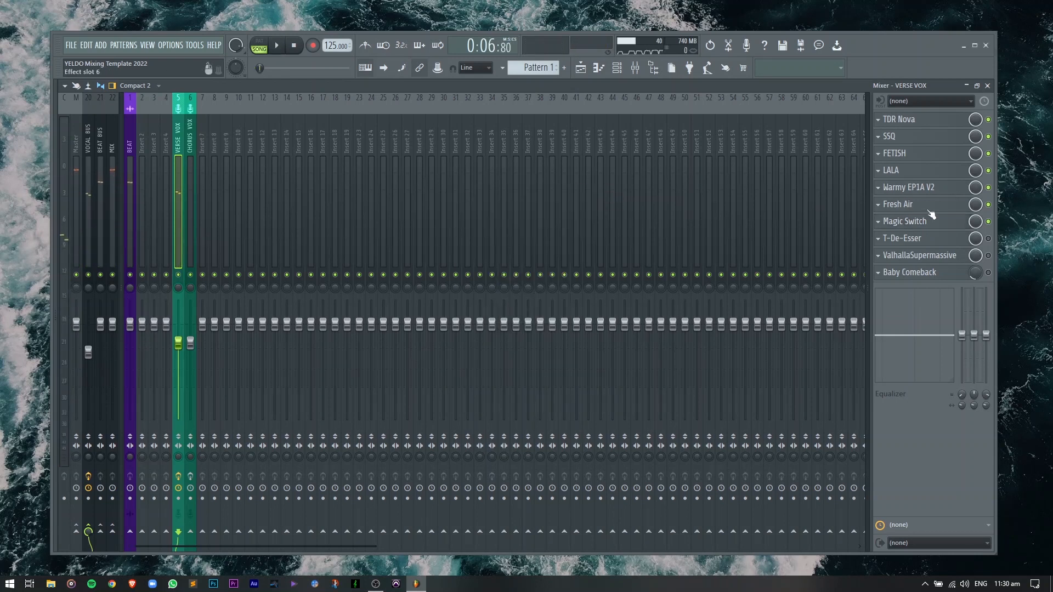
pyautogui.click(903, 237)
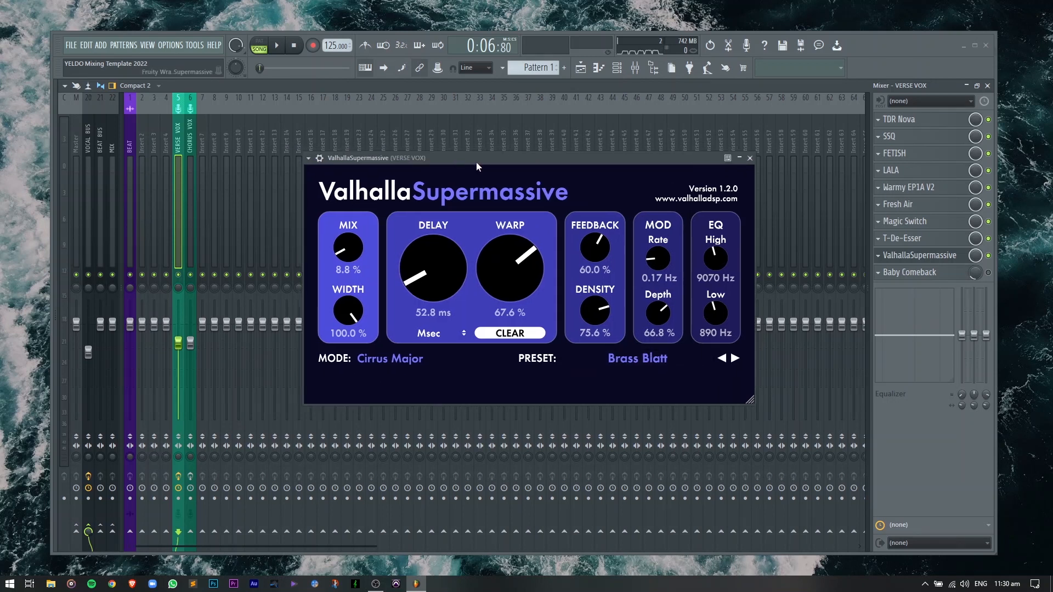
pyautogui.click(276, 45)
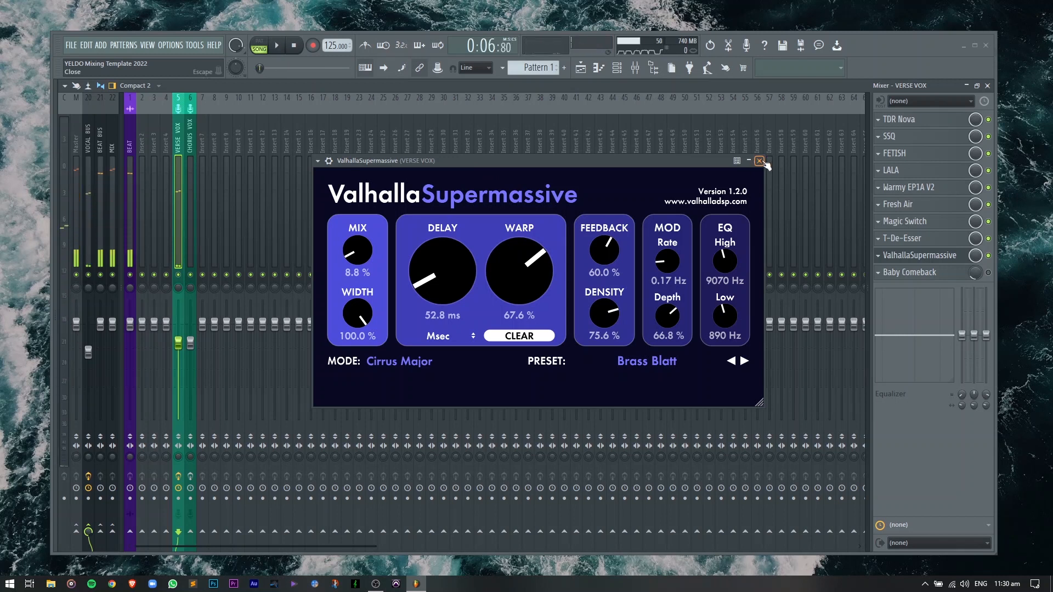
pyautogui.click(760, 161)
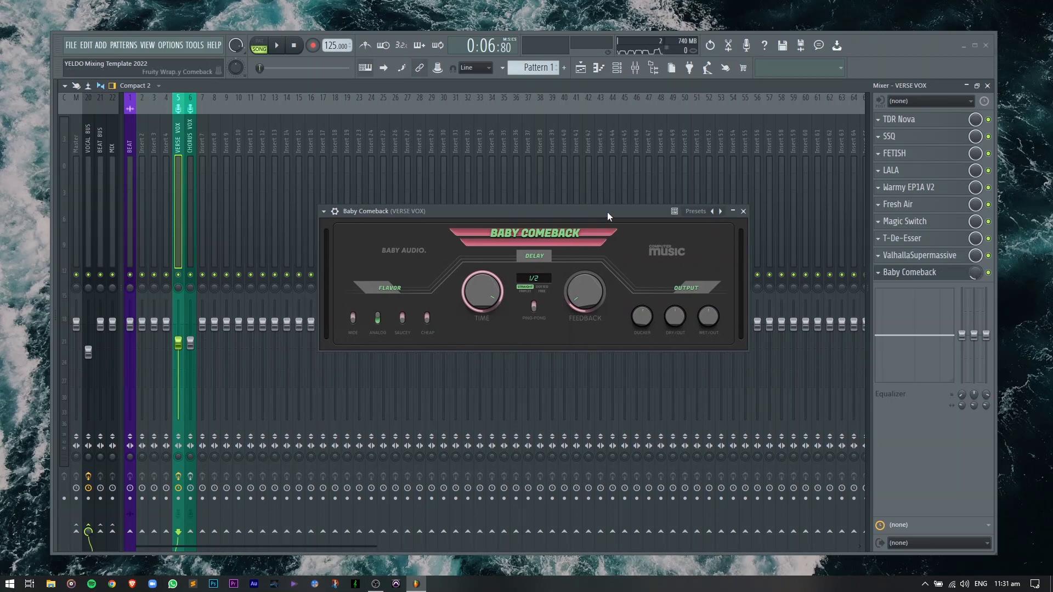
# - Play the vocal through Baby Comeback, then view the beat, verse and chorus arrangement
pyautogui.click(277, 45)
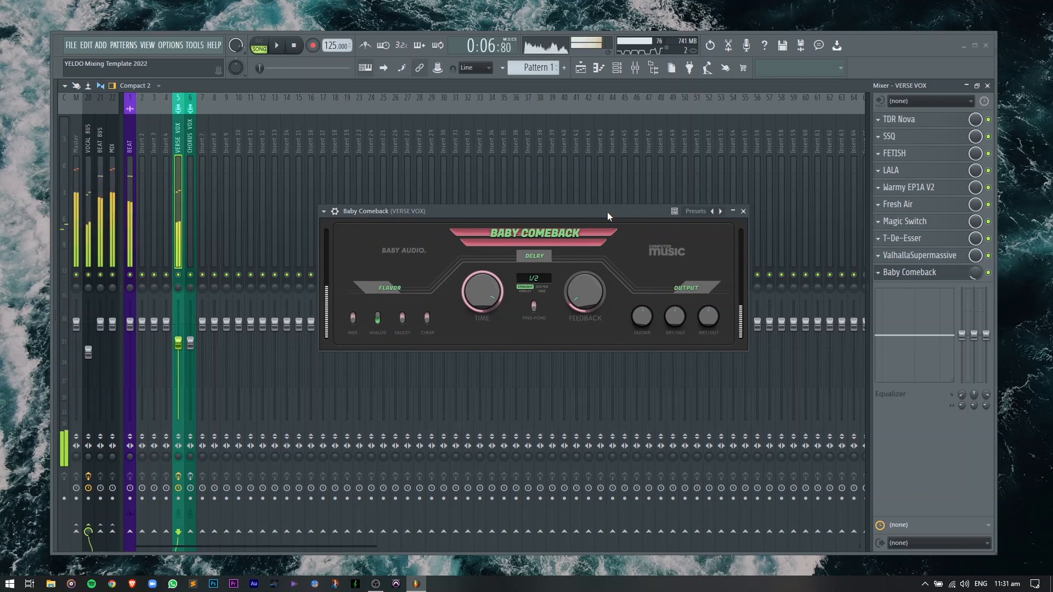
pyautogui.click(742, 211)
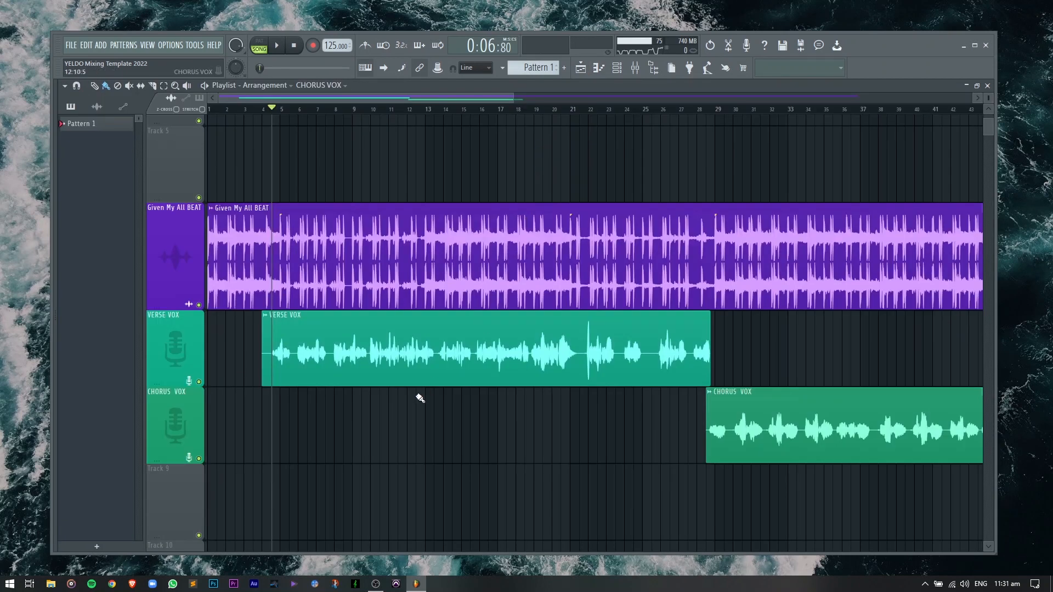
pyautogui.scroll(-3)
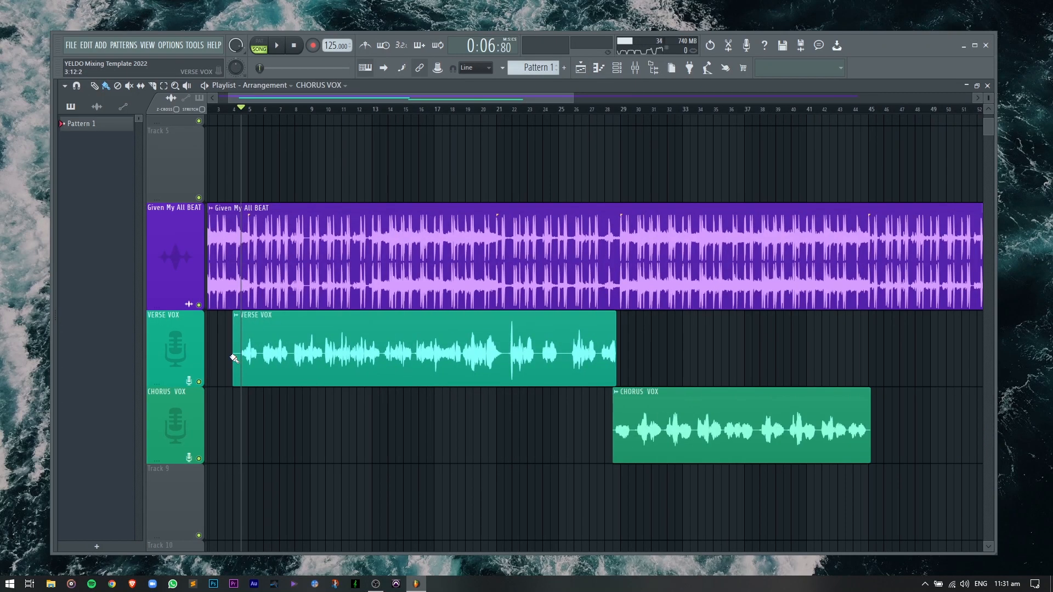